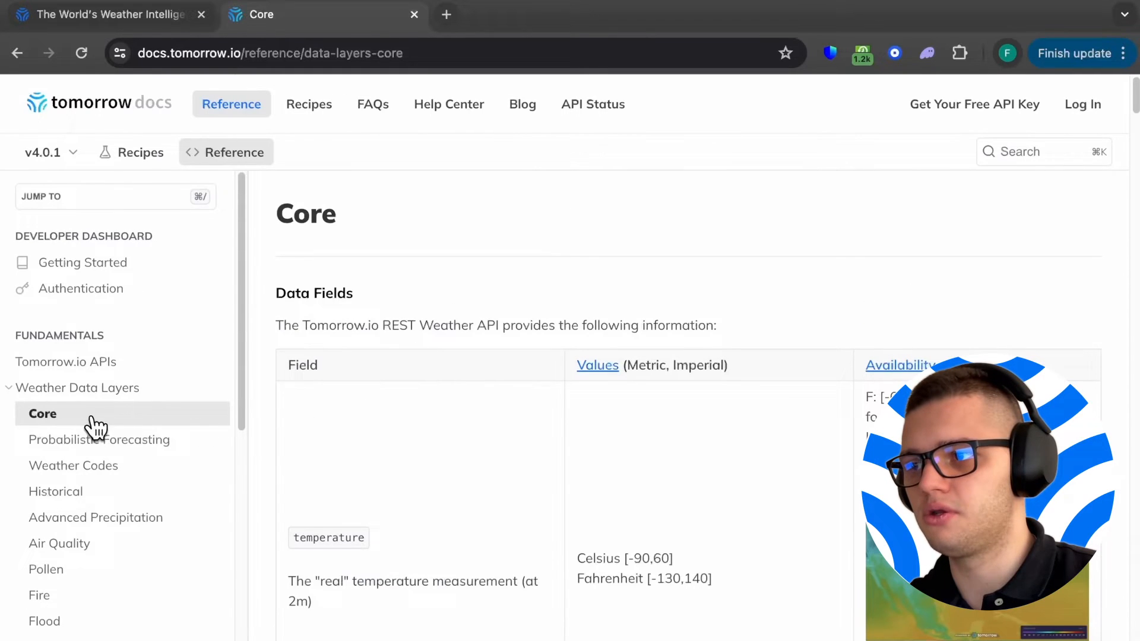
# Locate the windGust field among the Core data layers and review its description.
pyautogui.write('wind')
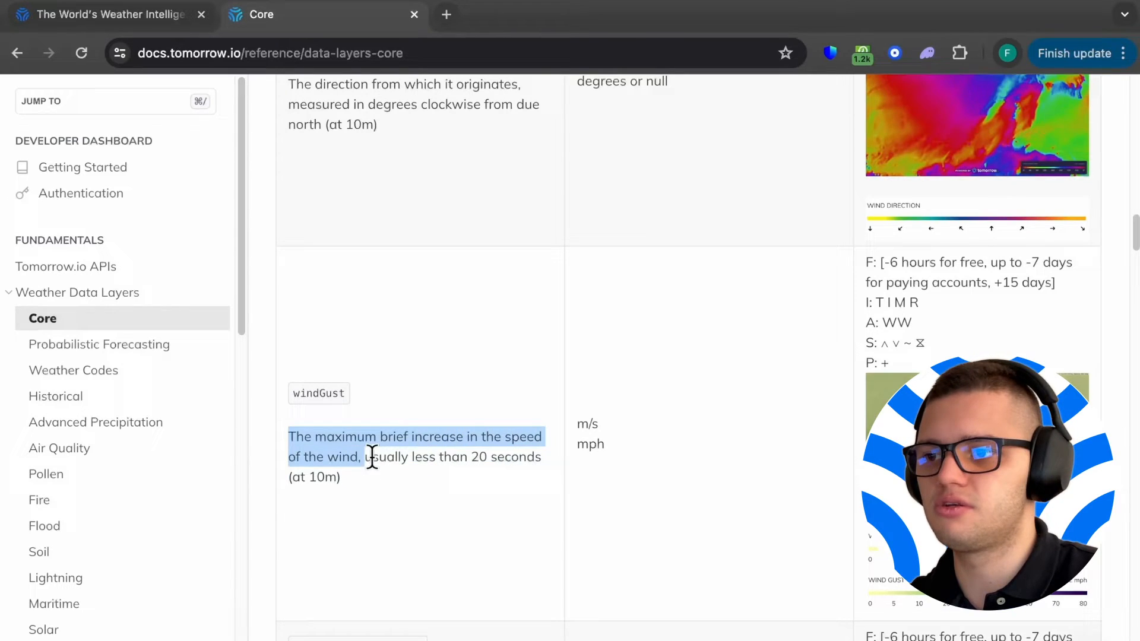
pyautogui.moveTo(370, 456); pyautogui.dragTo(540, 456)
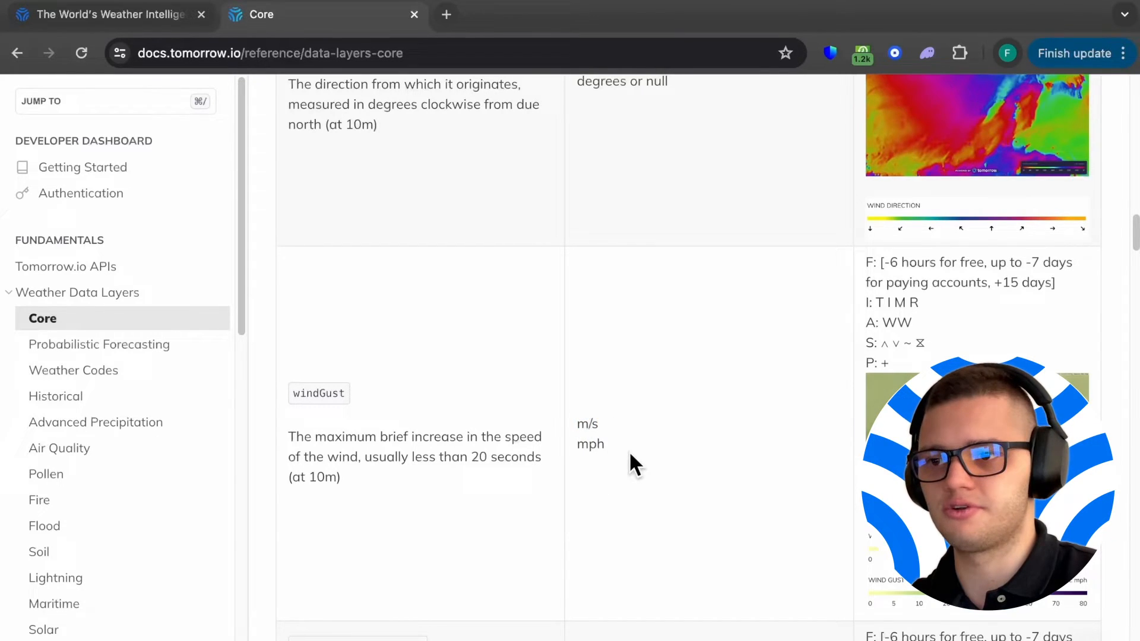
pyautogui.doubleClick(590, 444)
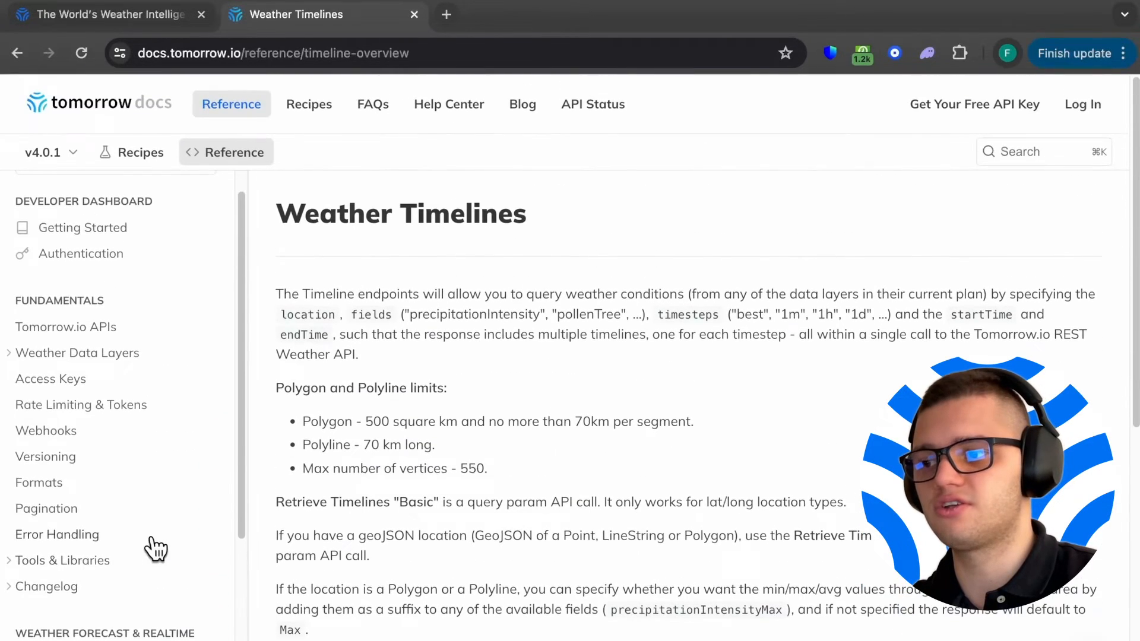
# Go to the Retrieve Timelines POST reference and scroll to its request example.
pyautogui.click(85, 545)
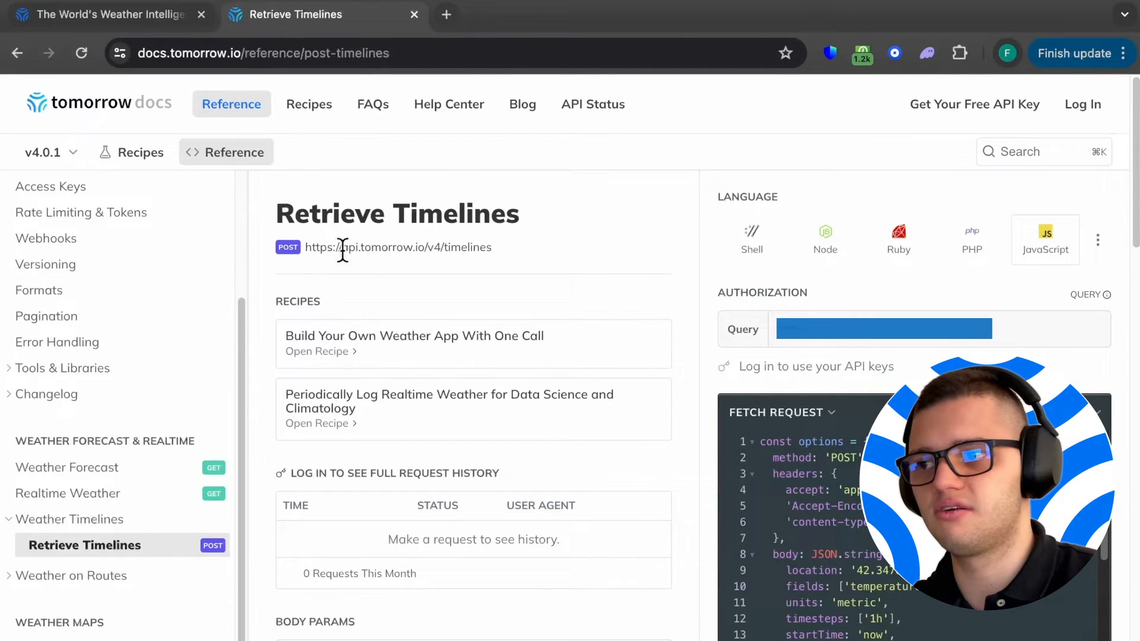
pyautogui.scroll(-3)
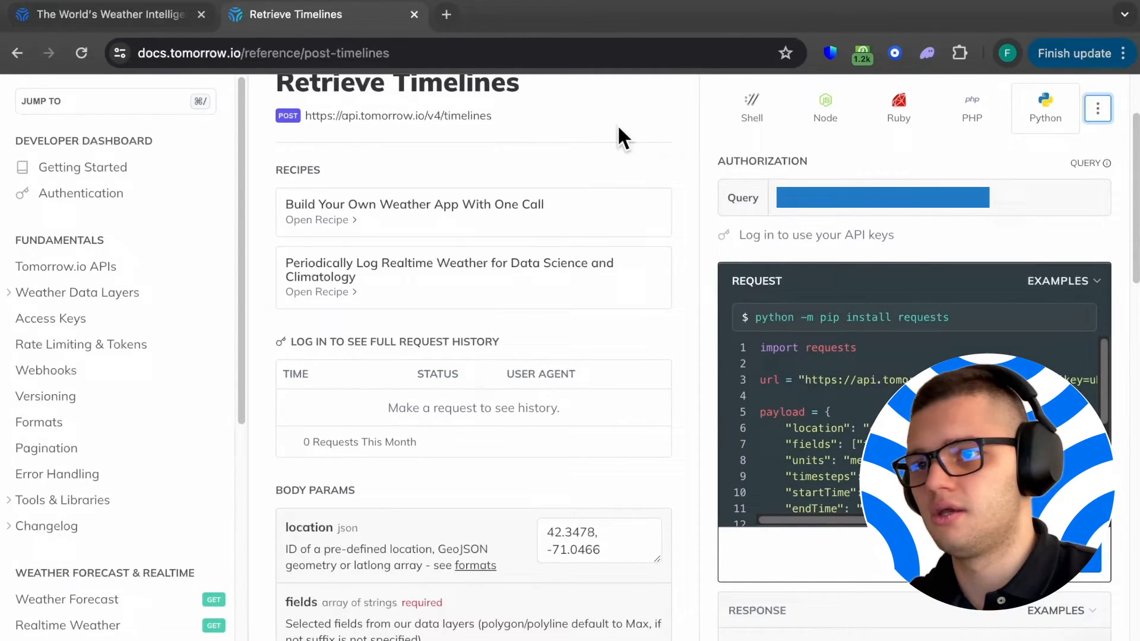
# Fill the Body Params with location Paris, fields windGust and endTime nowPlus1h.
pyautogui.scroll(-3)
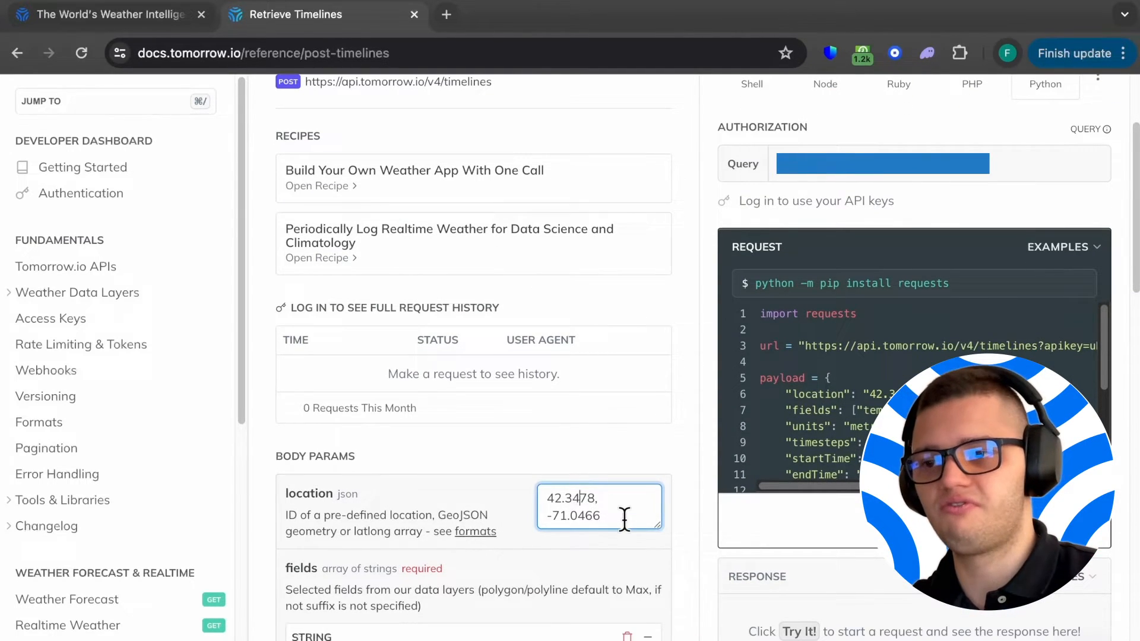
pyautogui.write('Paris')
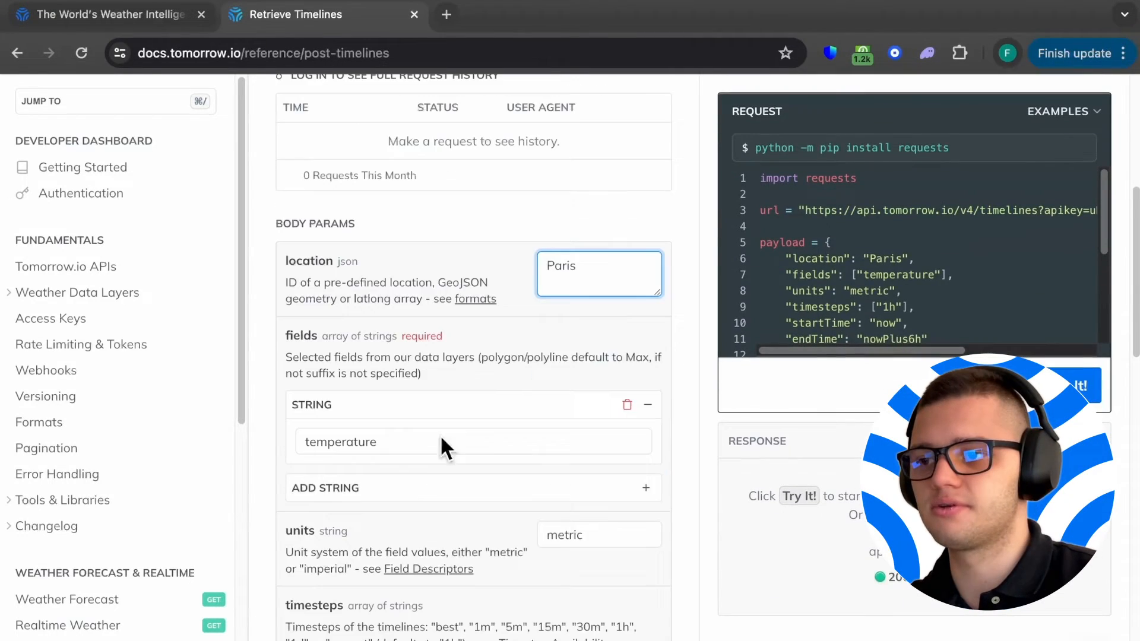
pyautogui.write('wind')
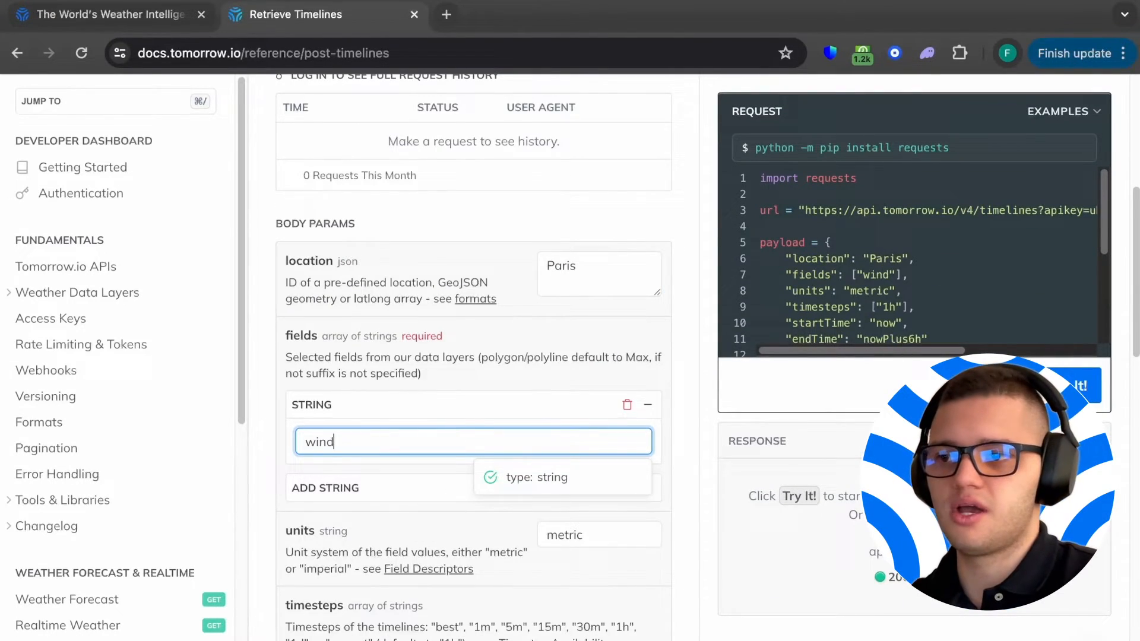
pyautogui.write('Gust')
pyautogui.write('nowPlus1h')
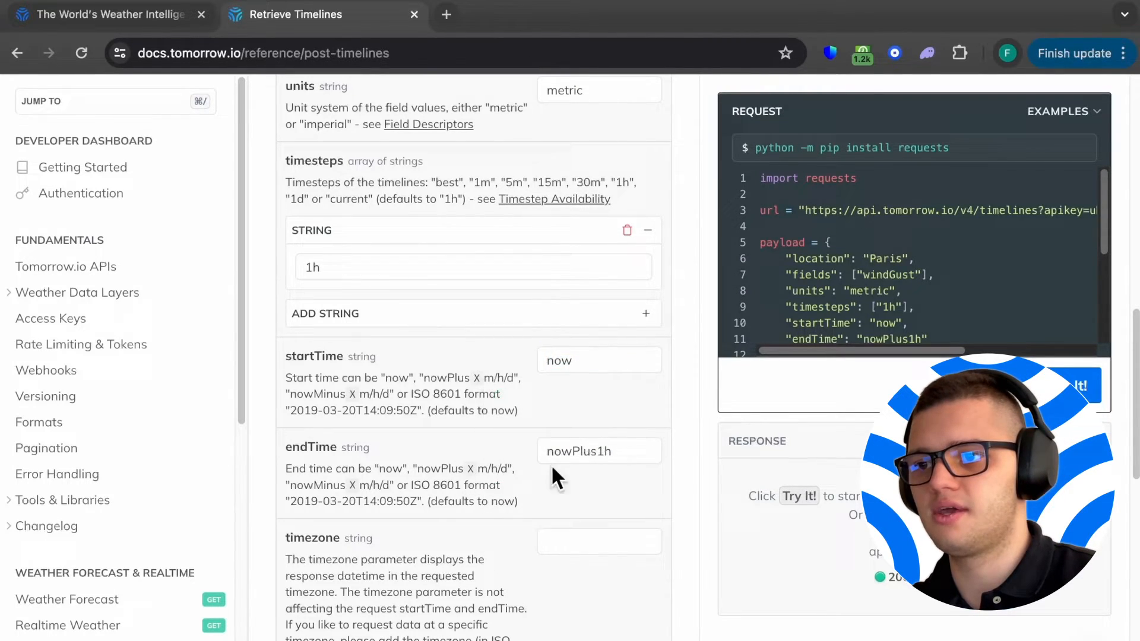
pyautogui.click(599, 451)
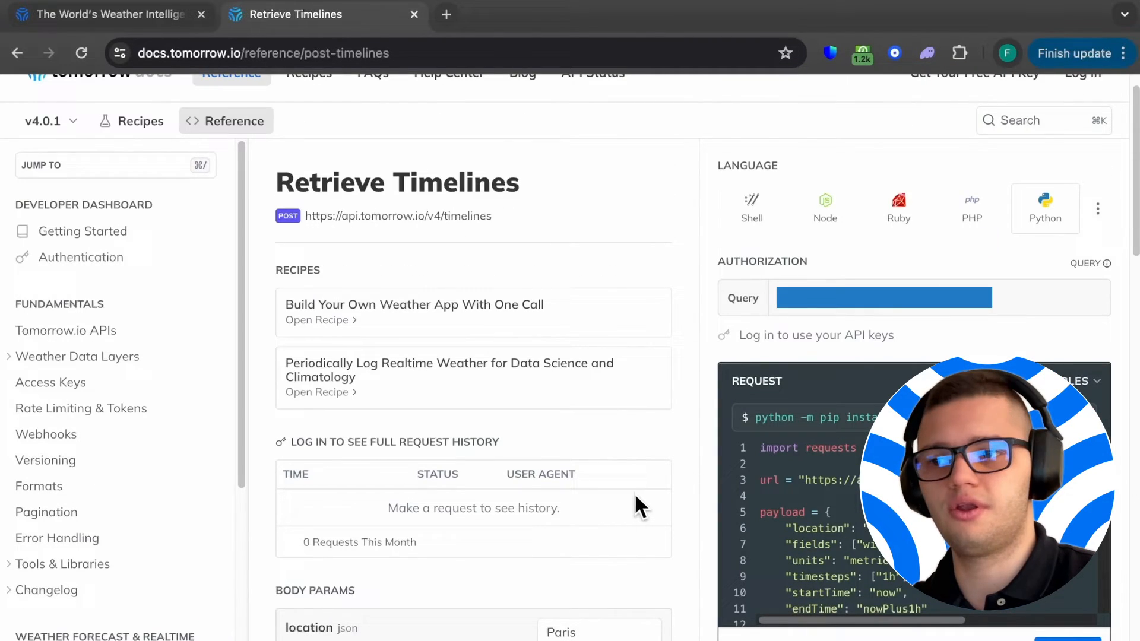
pyautogui.moveTo(636, 449)
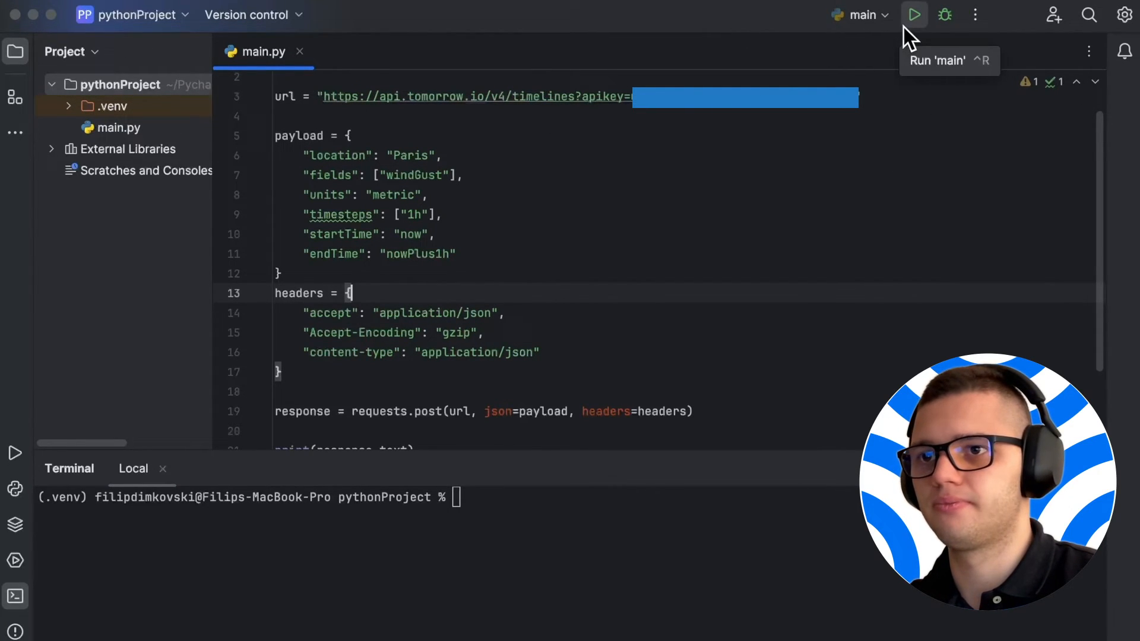
# Run main.py so the Paris windGust timelines JSON prints with exit code 0.
pyautogui.click(913, 14)
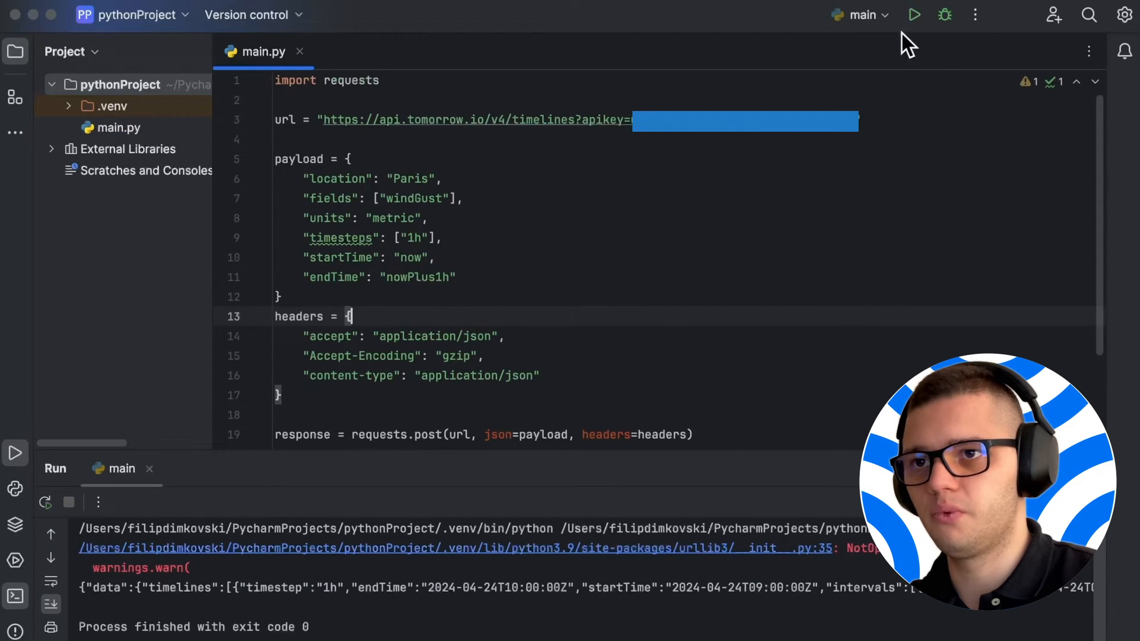